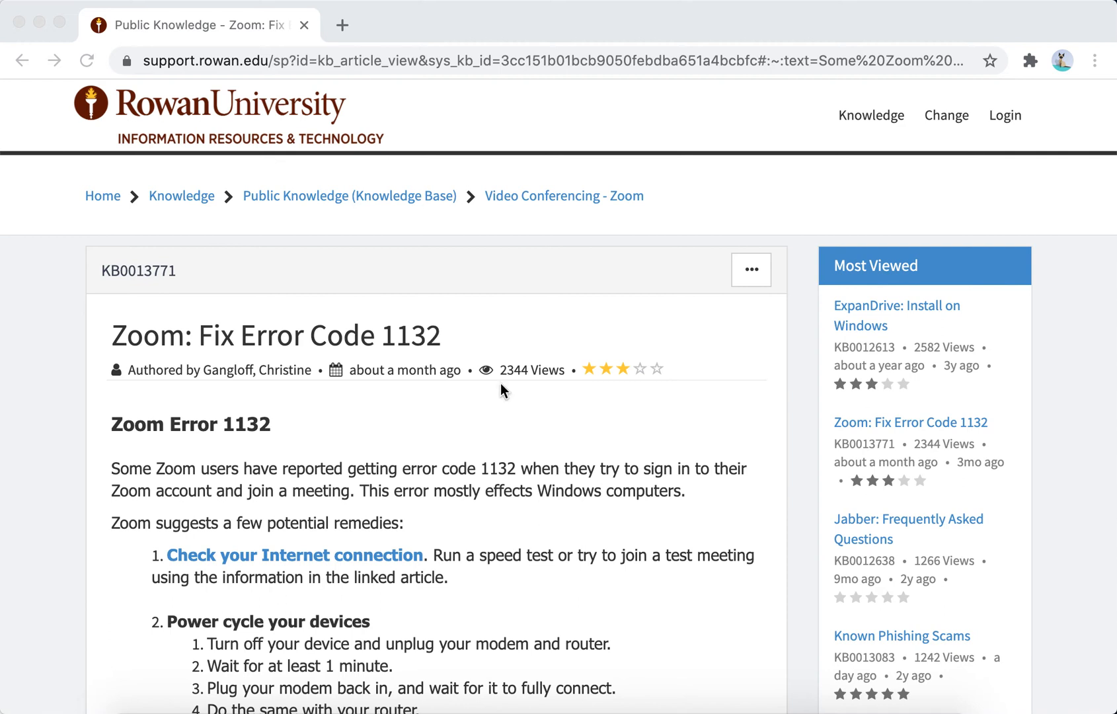
scroll("down", 3)
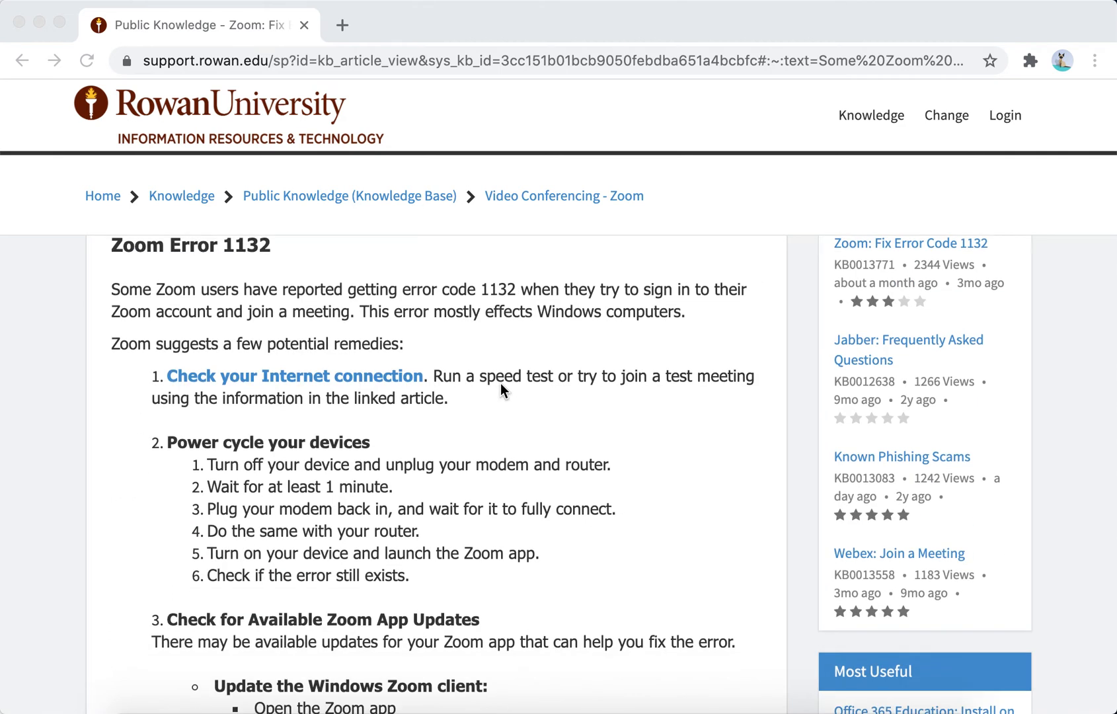
scroll("up", 3)
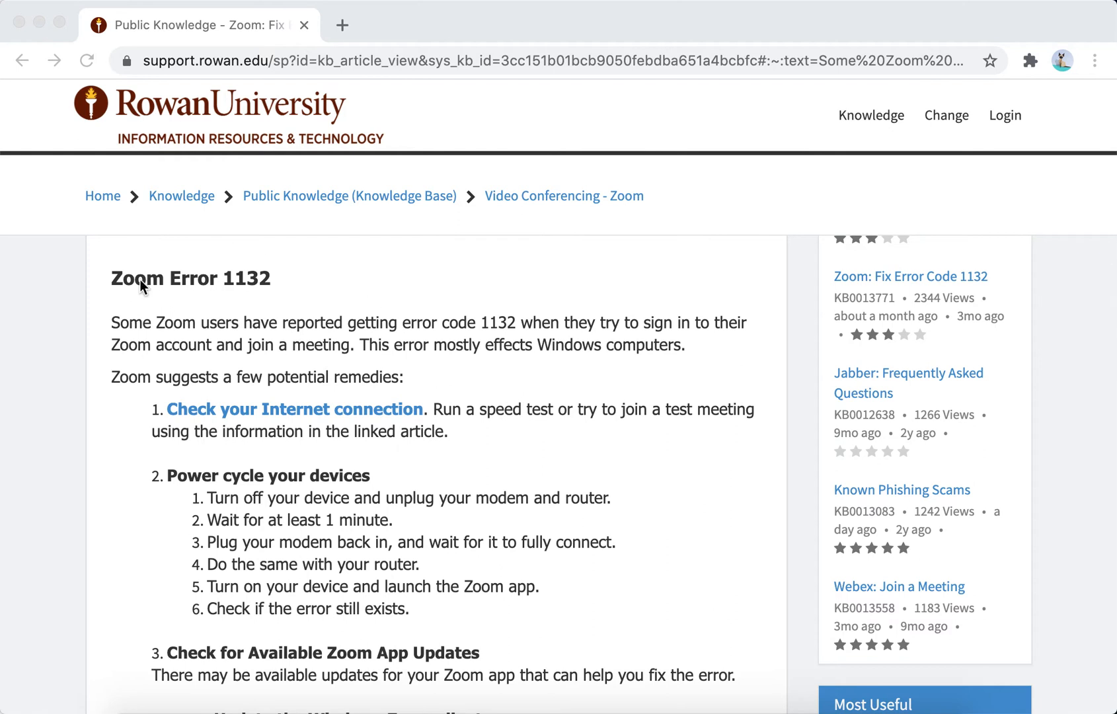
mouse_move(268, 293)
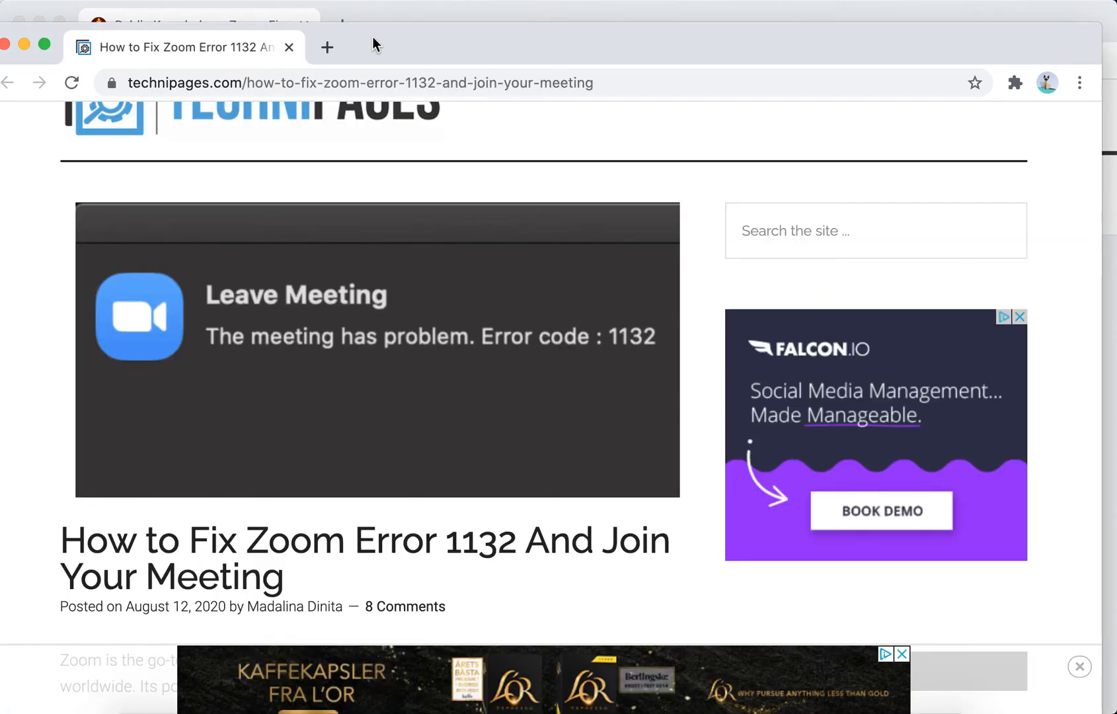
mouse_move(293, 376)
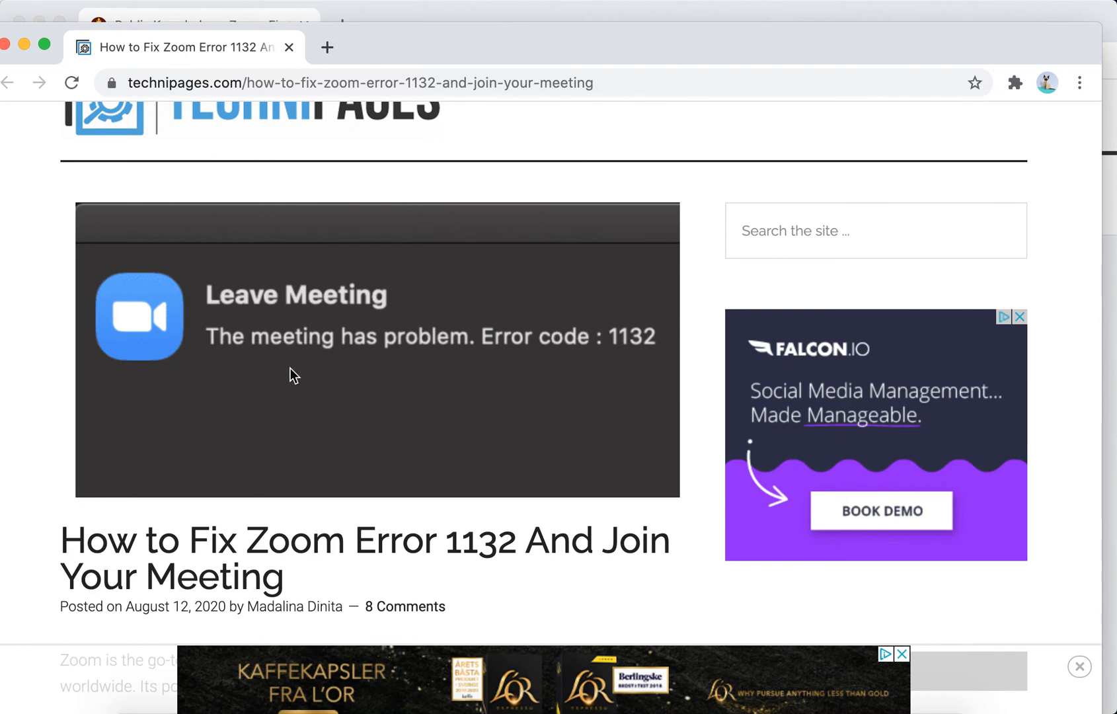
mouse_move(263, 308)
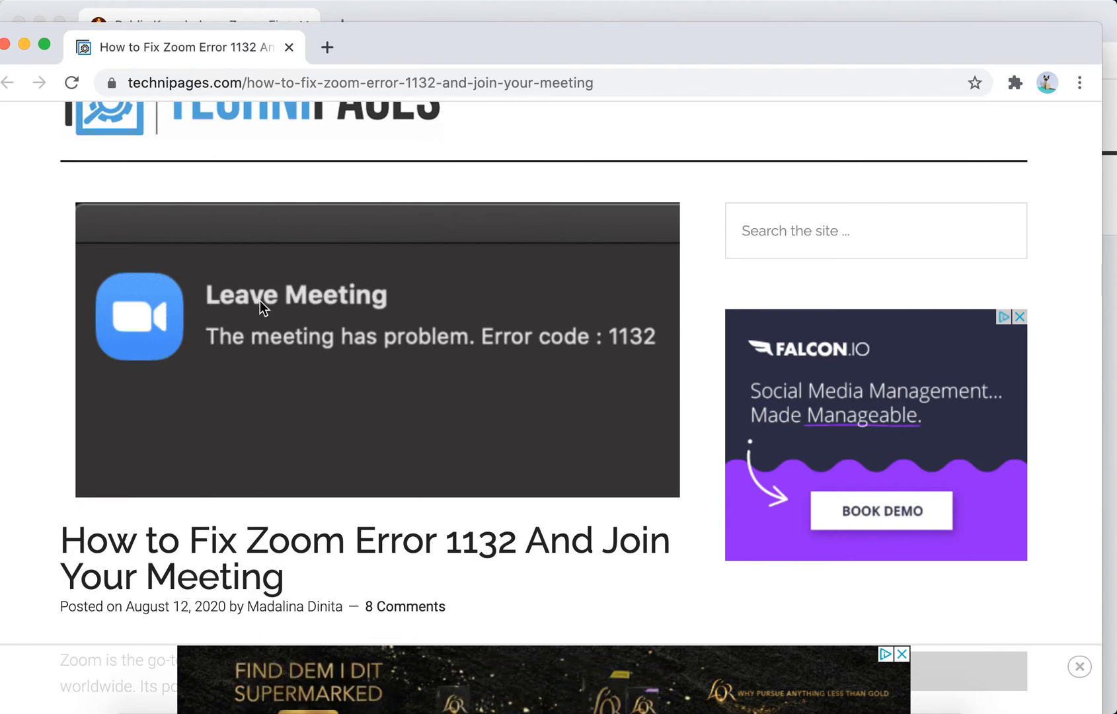
mouse_move(347, 415)
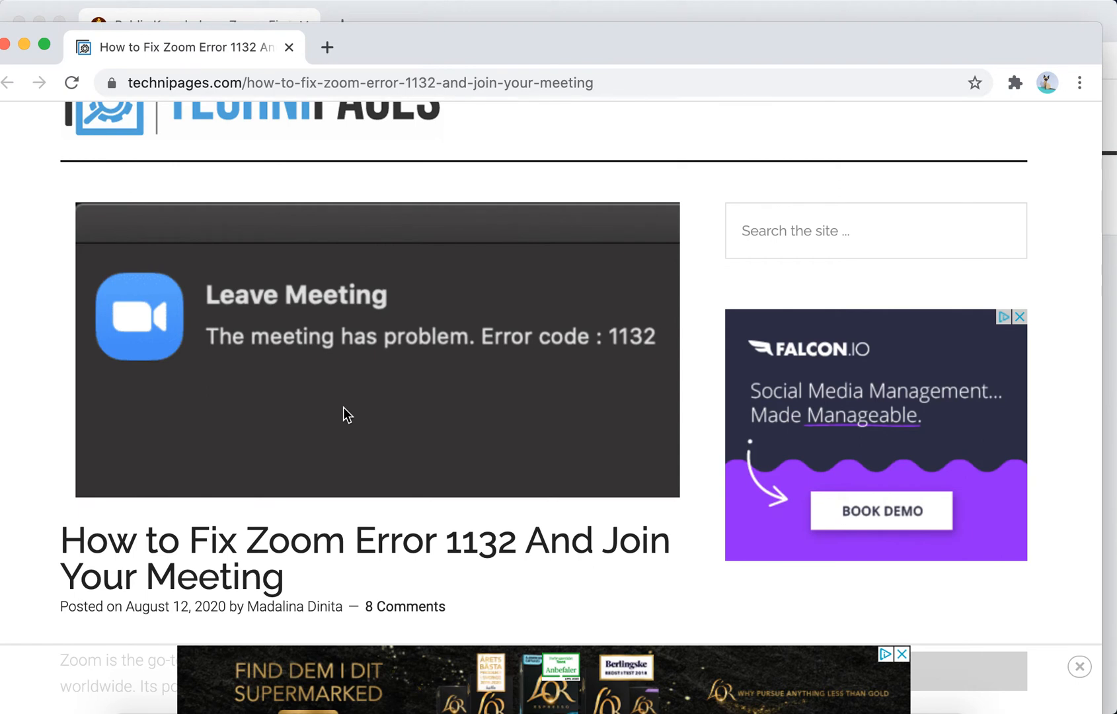
scroll("down", 3)
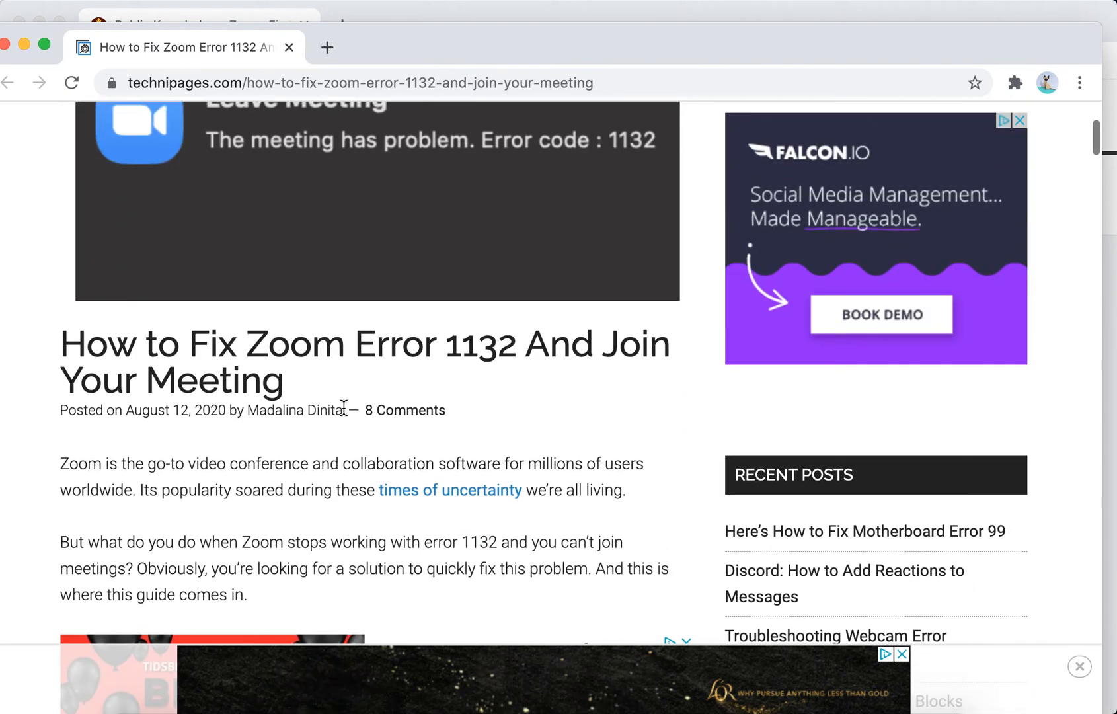
scroll("up", 3)
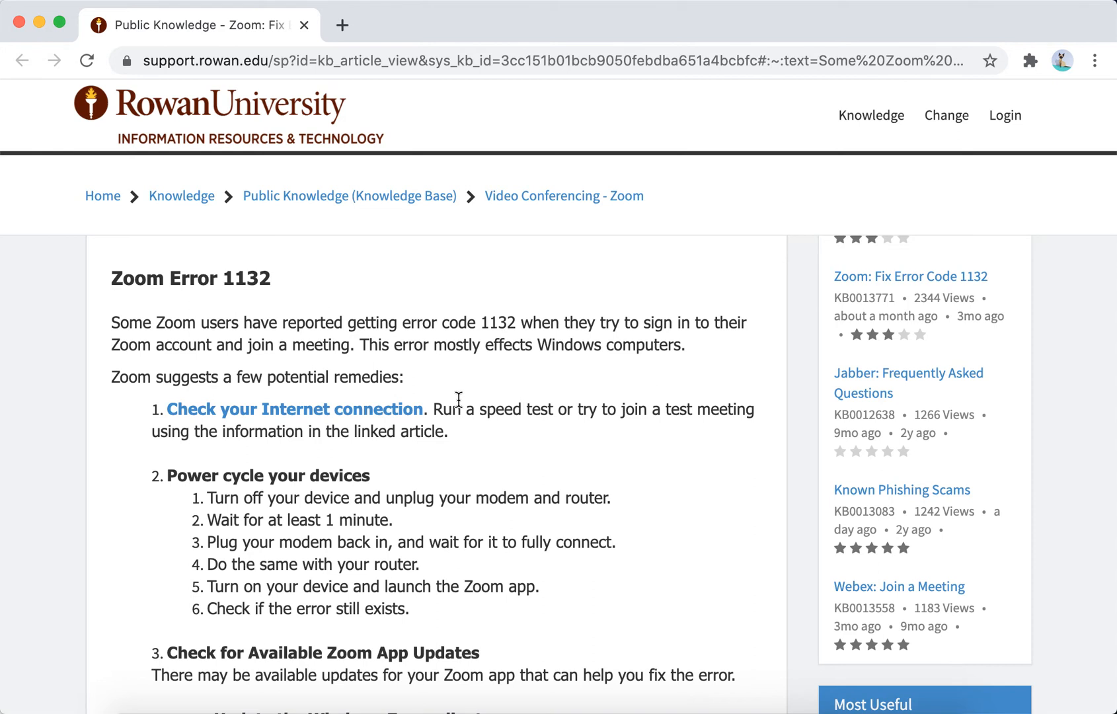
scroll("down", 3)
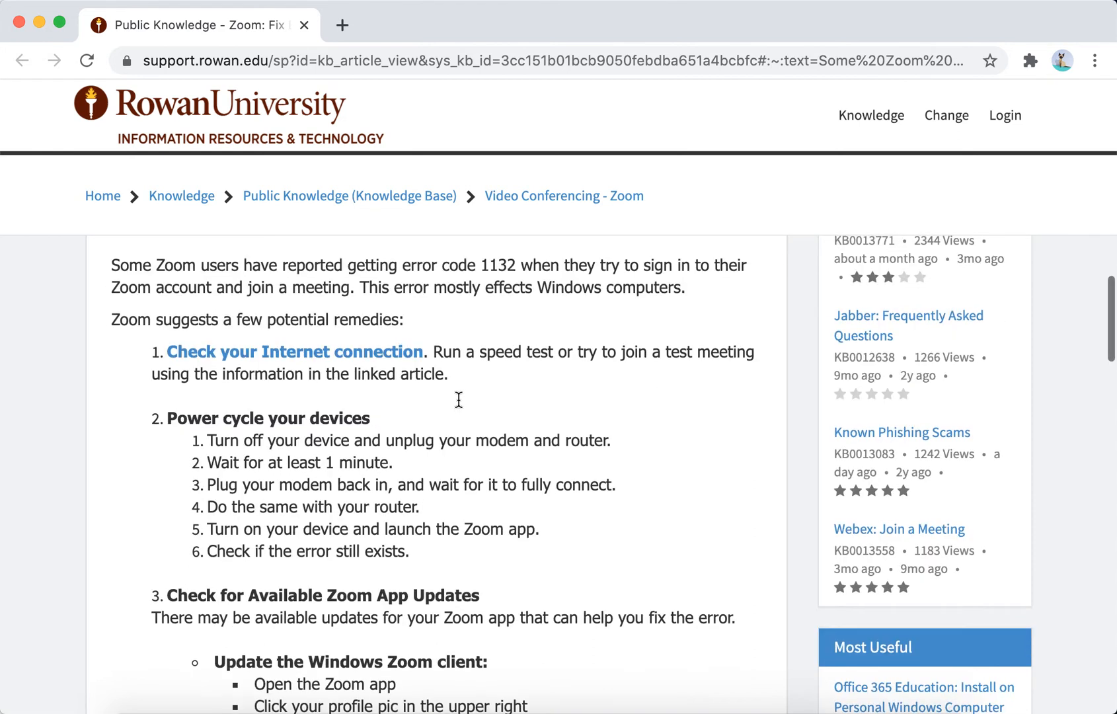
scroll("up", 3)
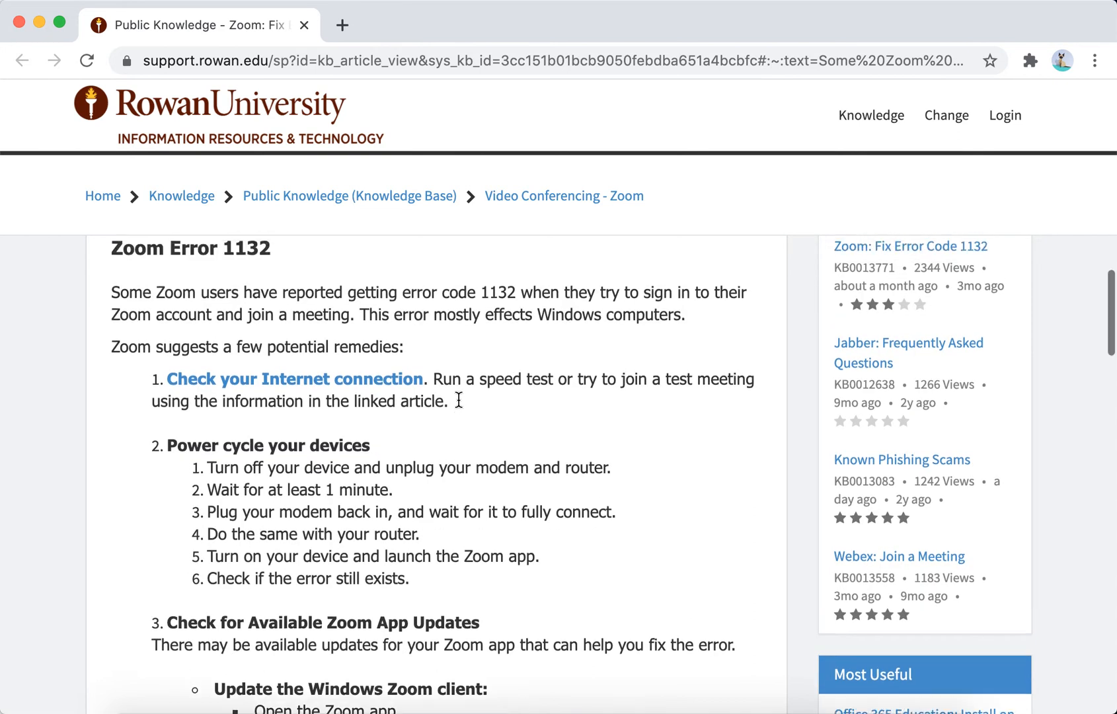
scroll("up", 3)
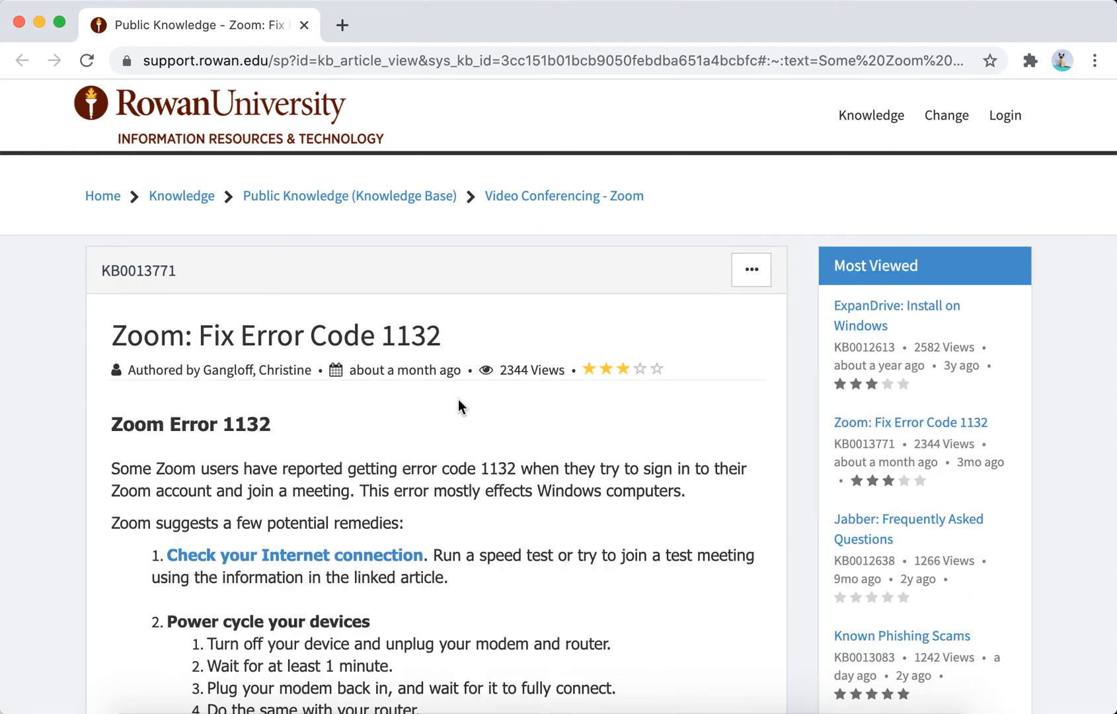
scroll("down", 3)
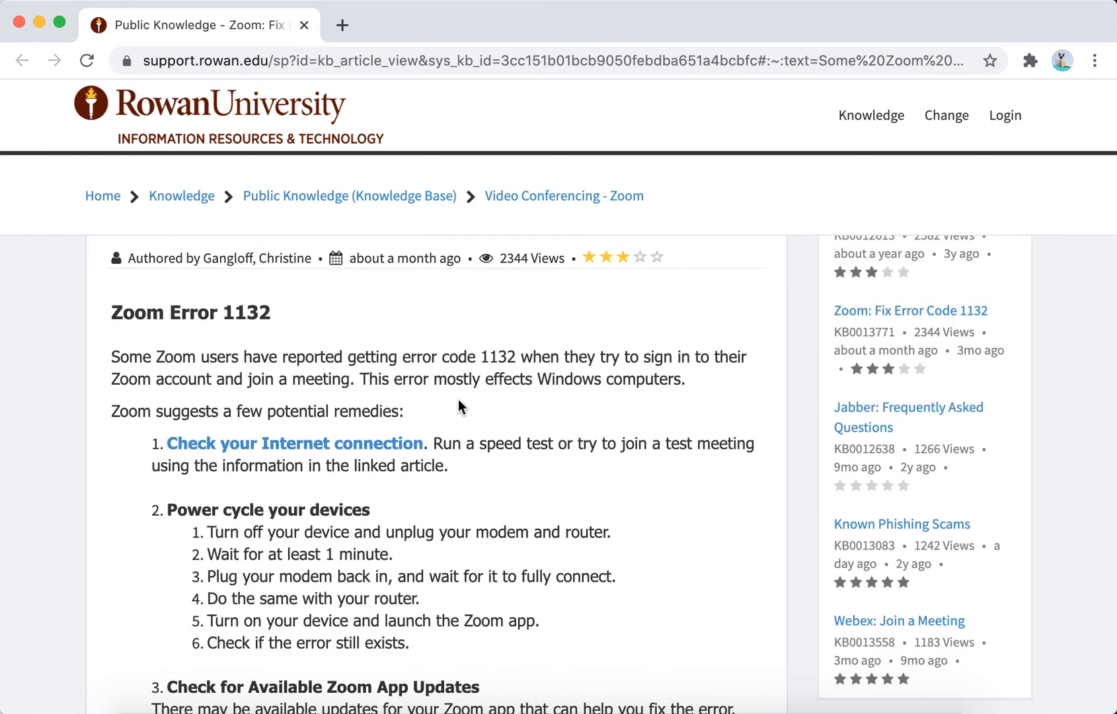
scroll("down", 3)
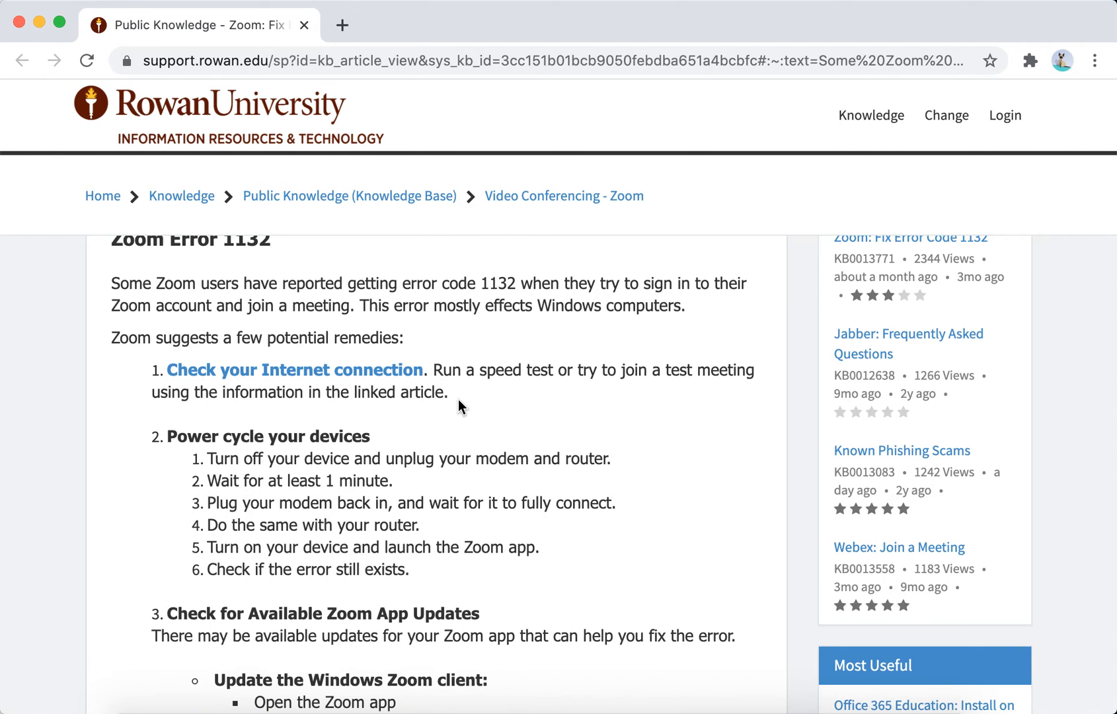
scroll("down", 3)
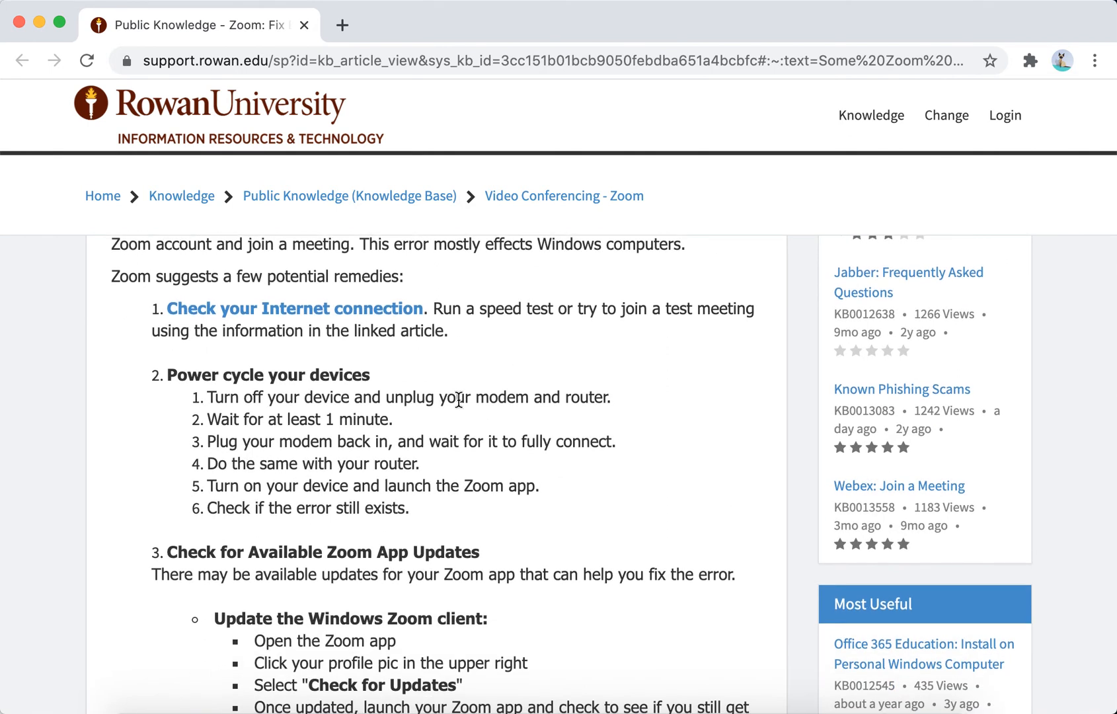
scroll("down", 3)
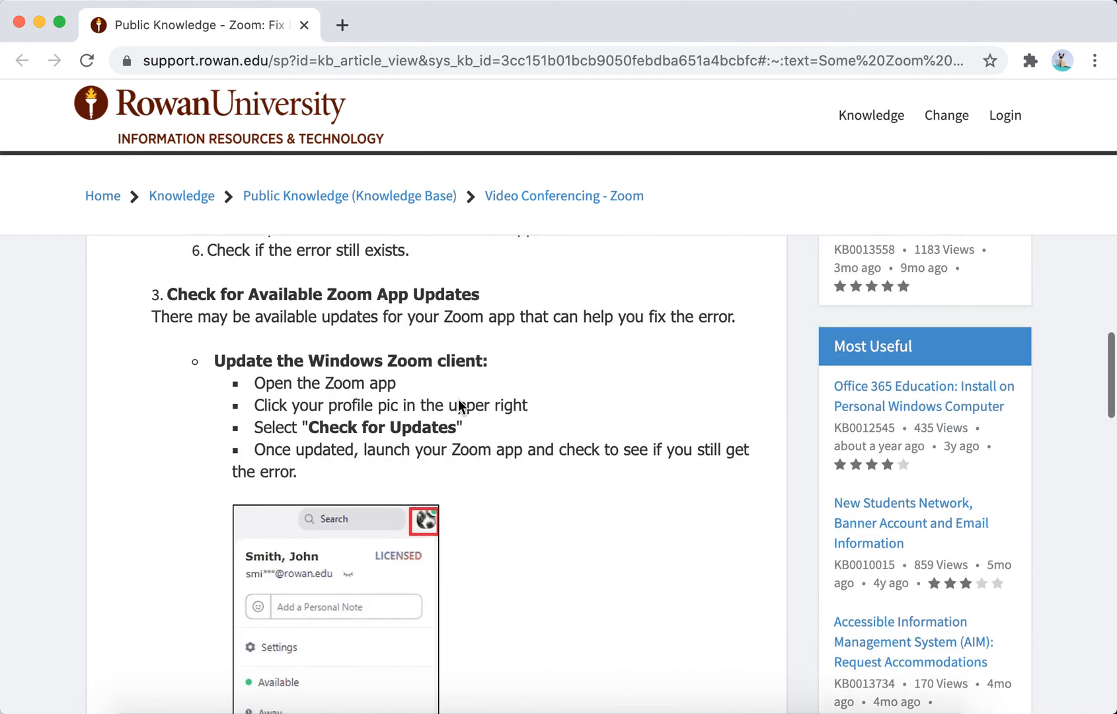
scroll("down", 3)
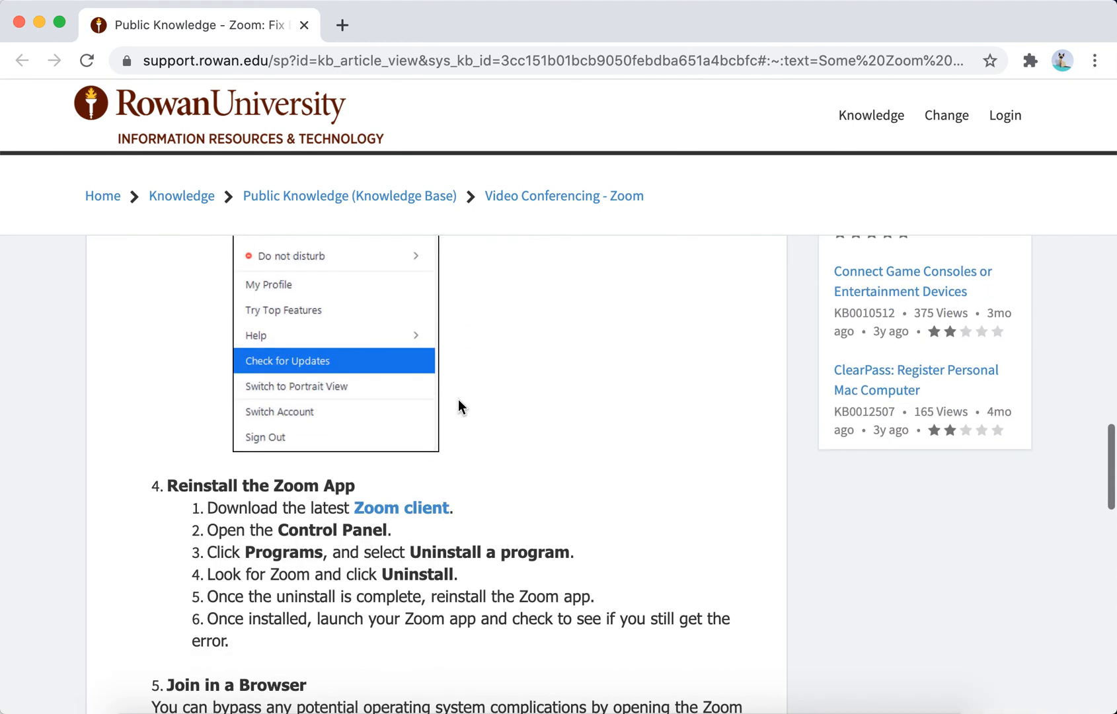
scroll("down", 3)
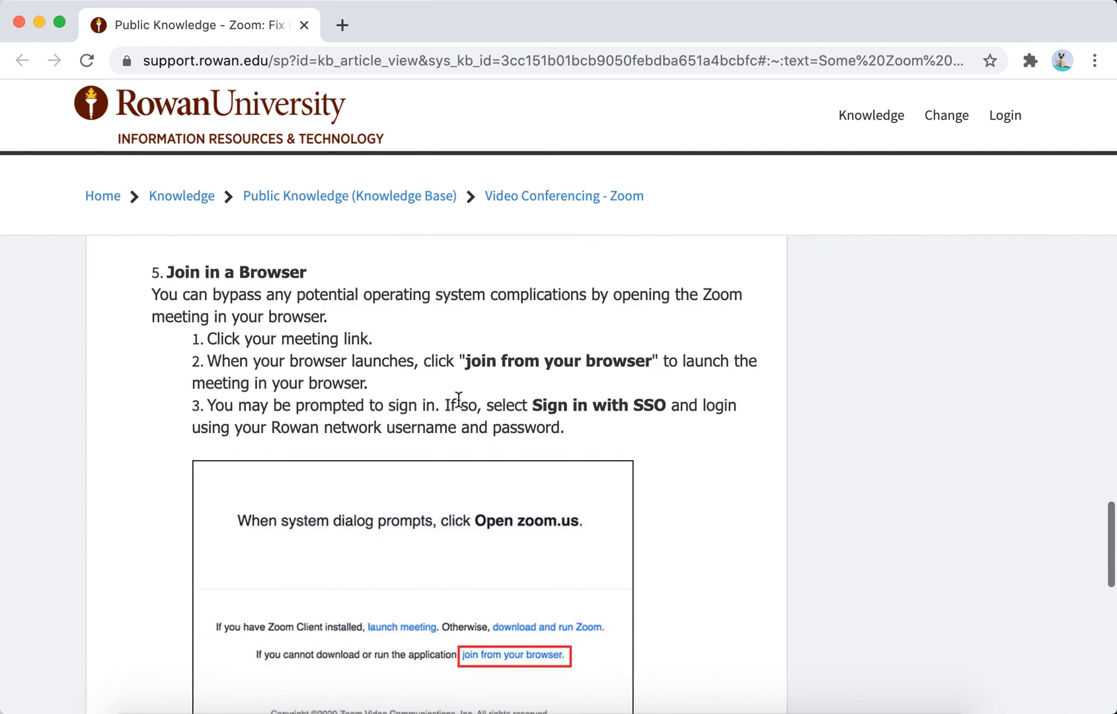
scroll("down", 3)
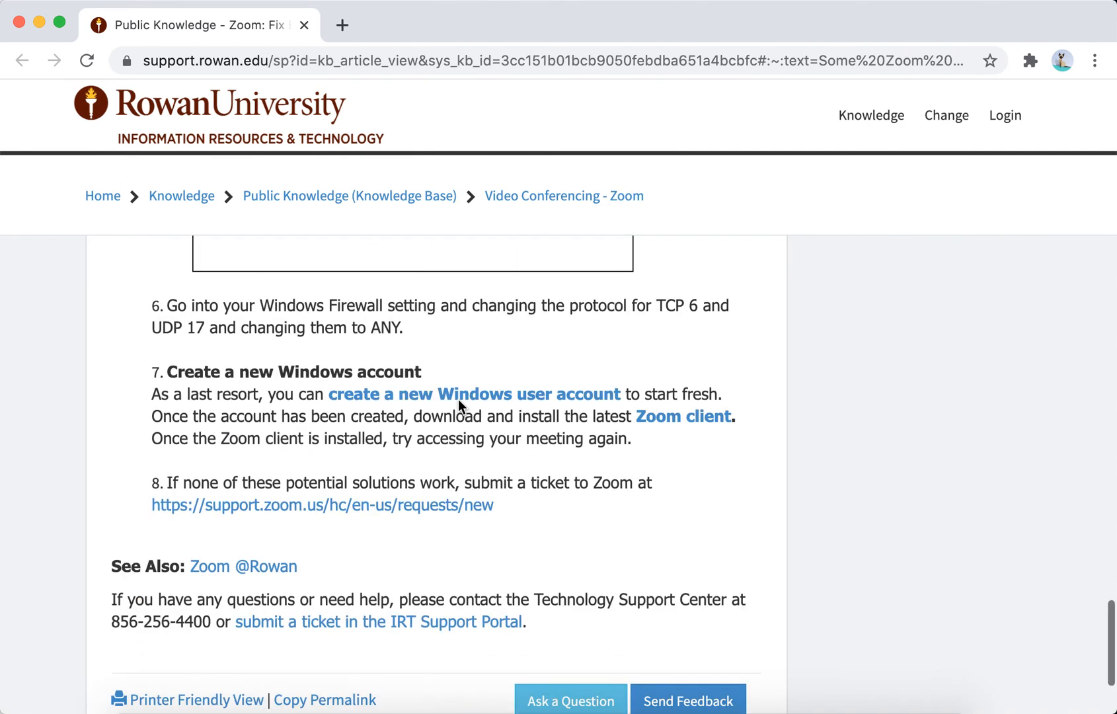
scroll("up", 3)
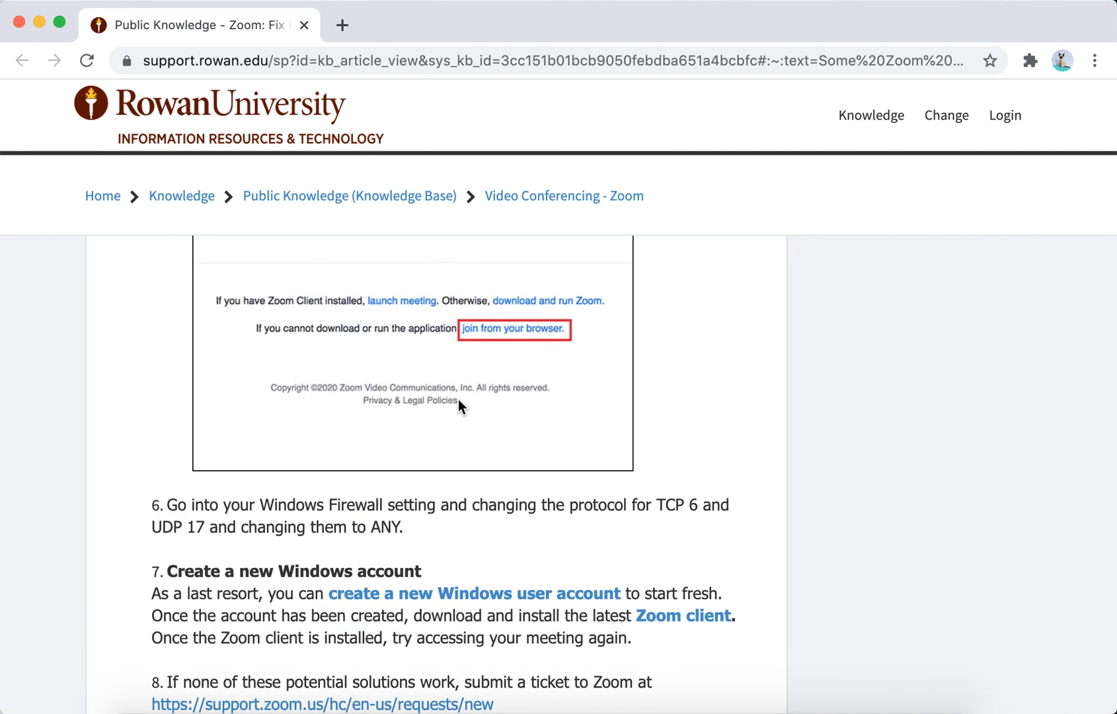
scroll("up", 3)
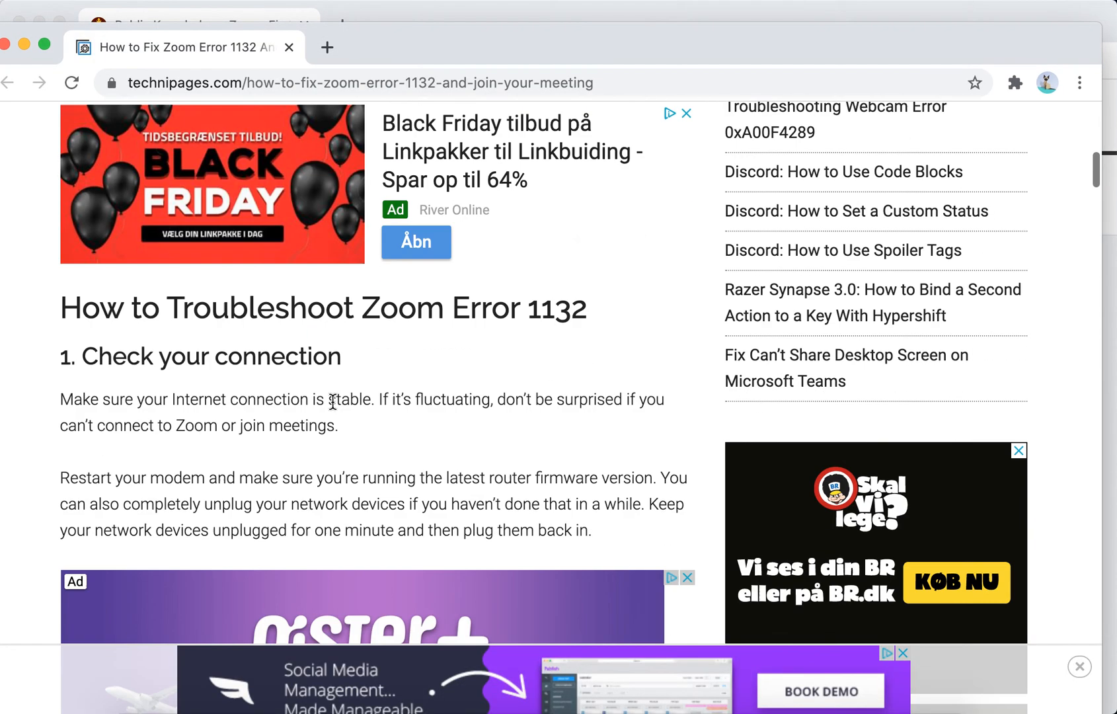
scroll("down", 3)
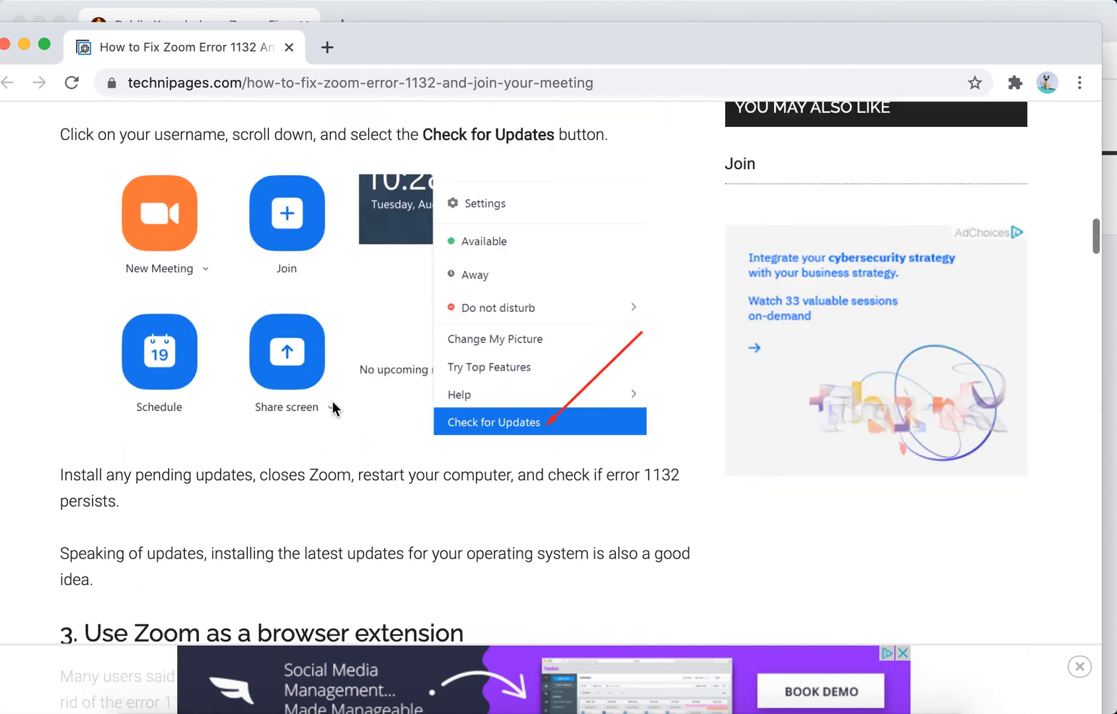
scroll("down", 3)
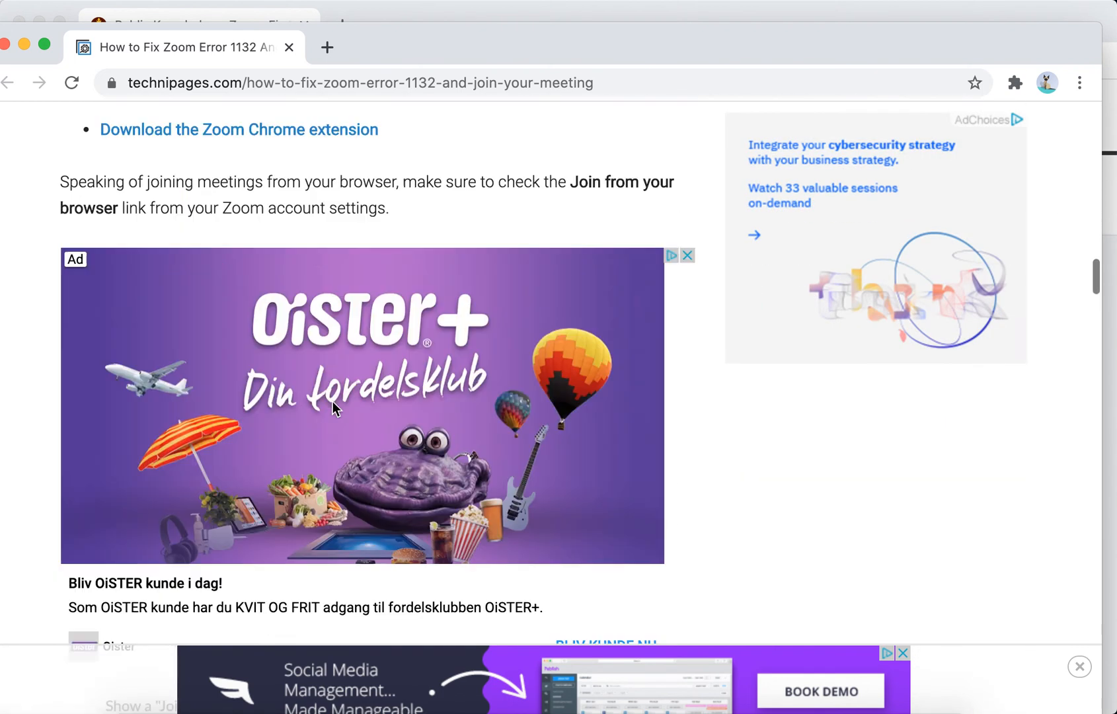
scroll("up", 3)
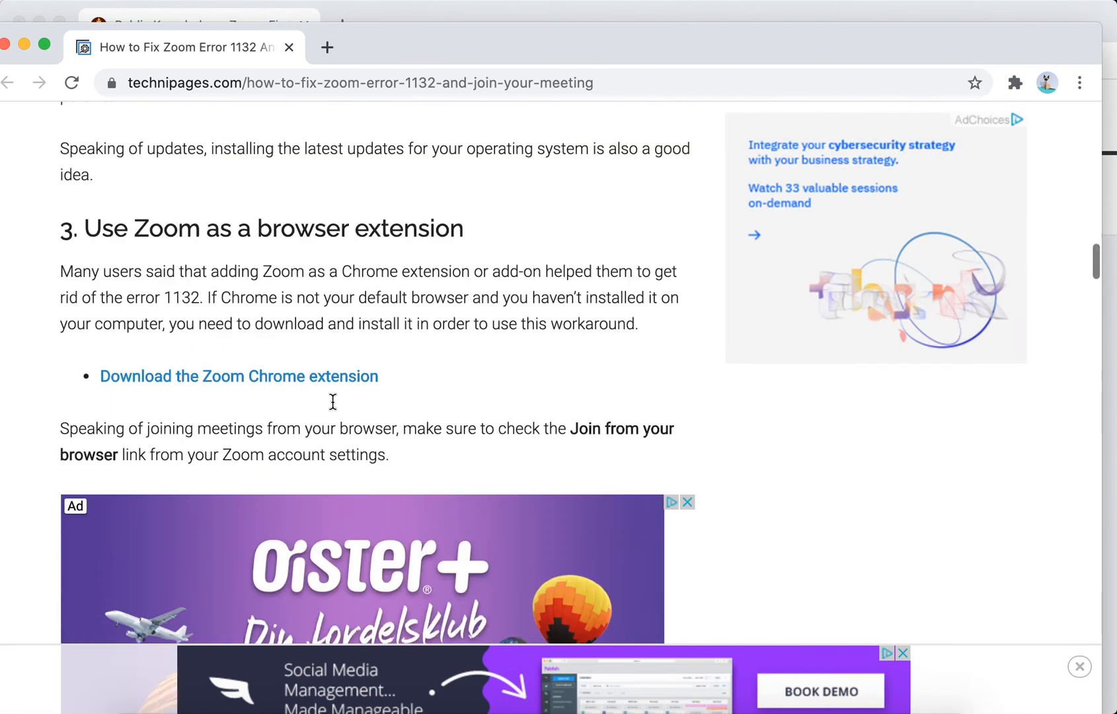
scroll("down", 3)
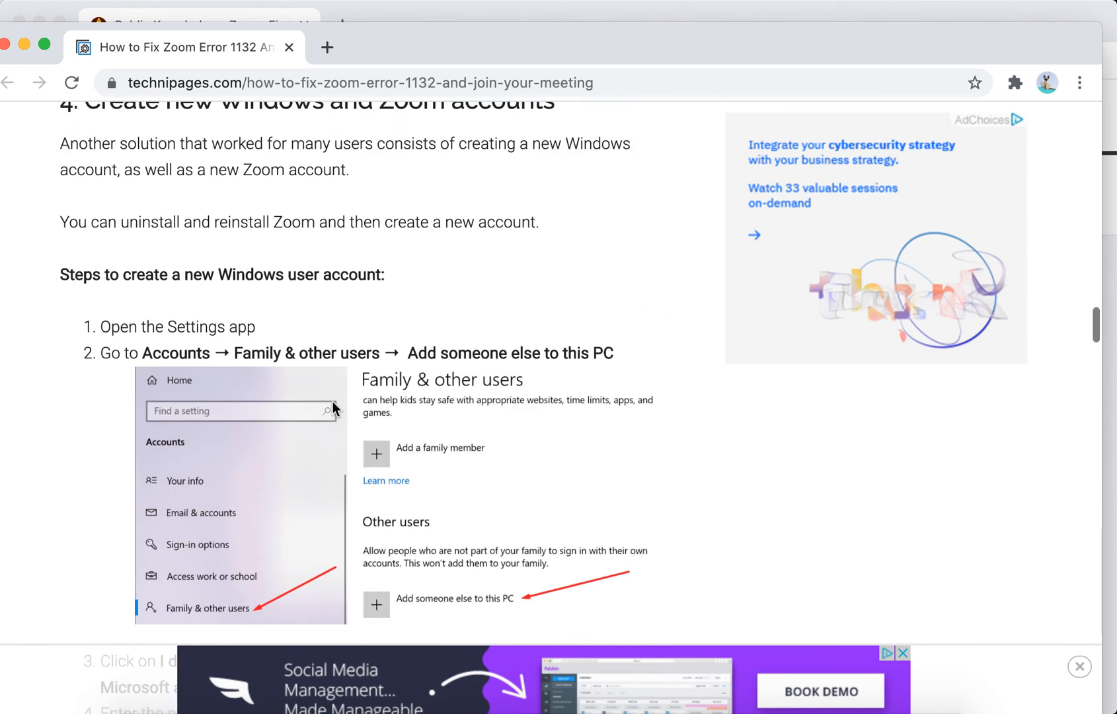
scroll("down", 3)
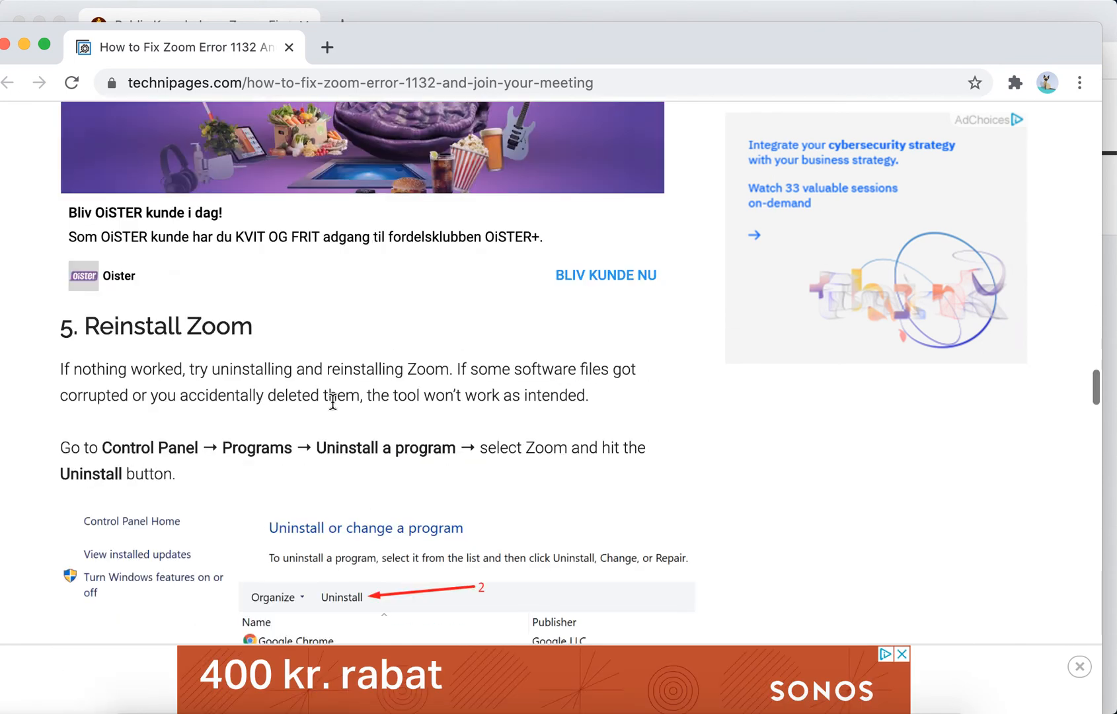
scroll("up", 3)
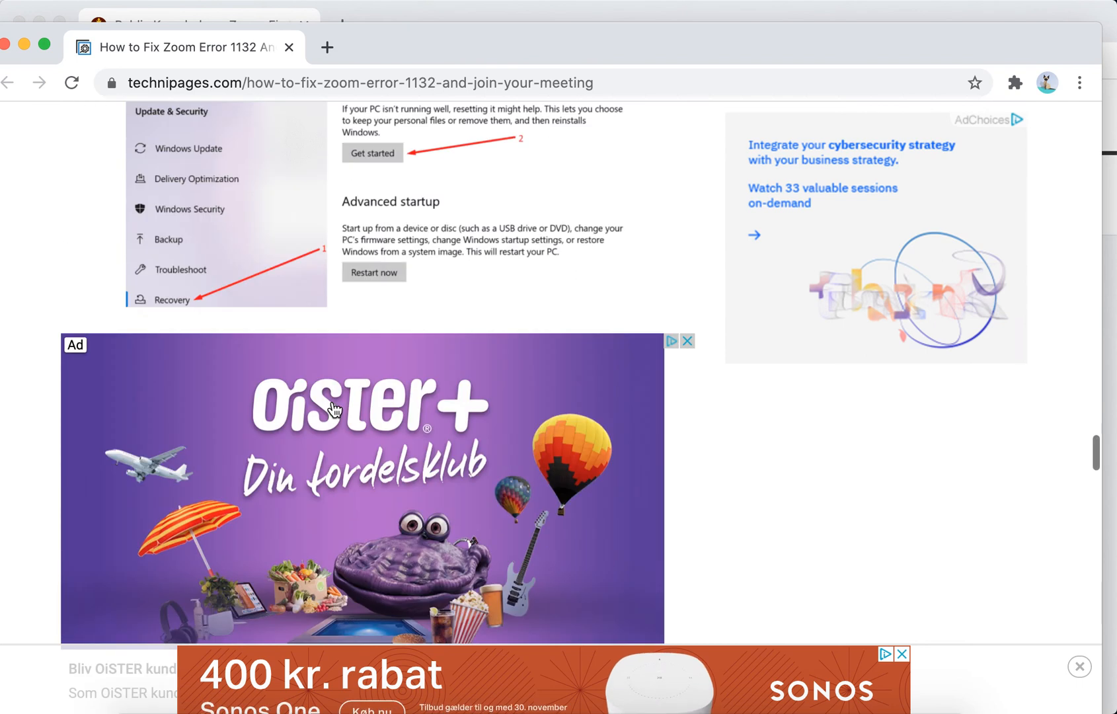
scroll("up", 3)
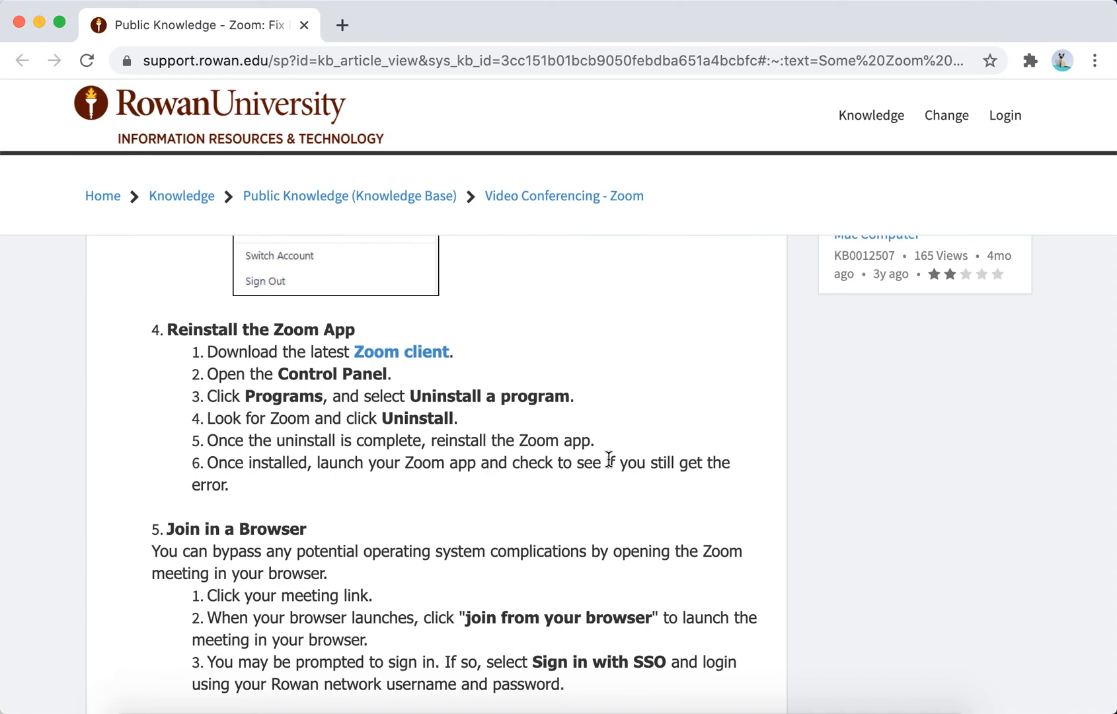
scroll("up", 3)
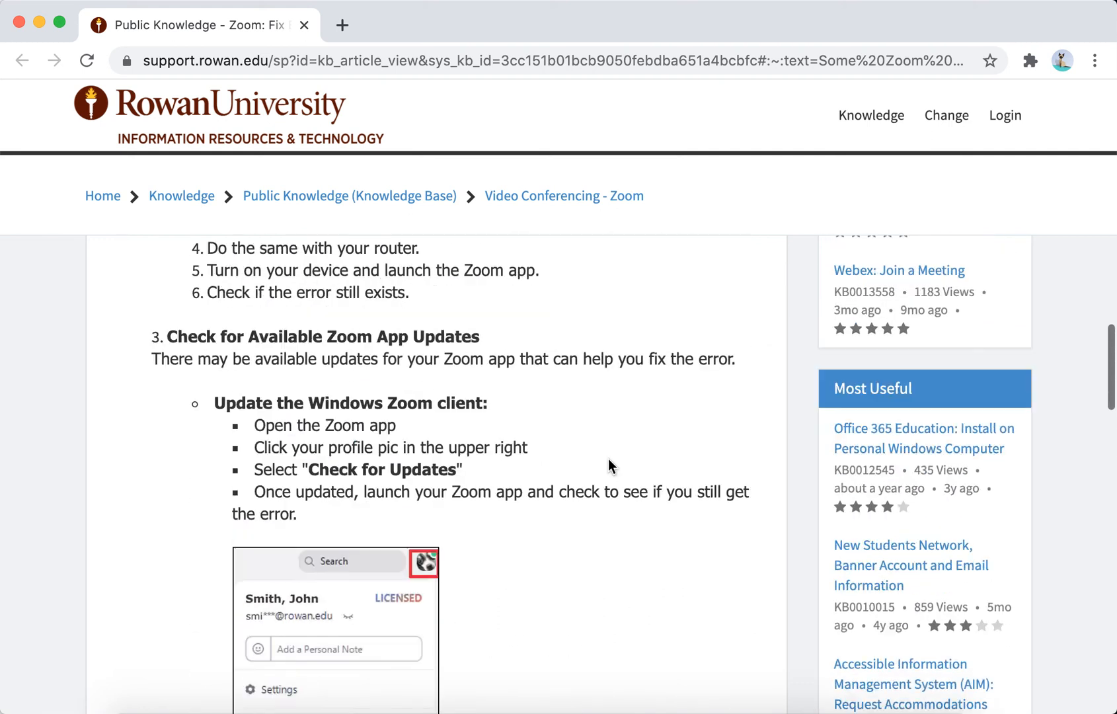
scroll("up", 3)
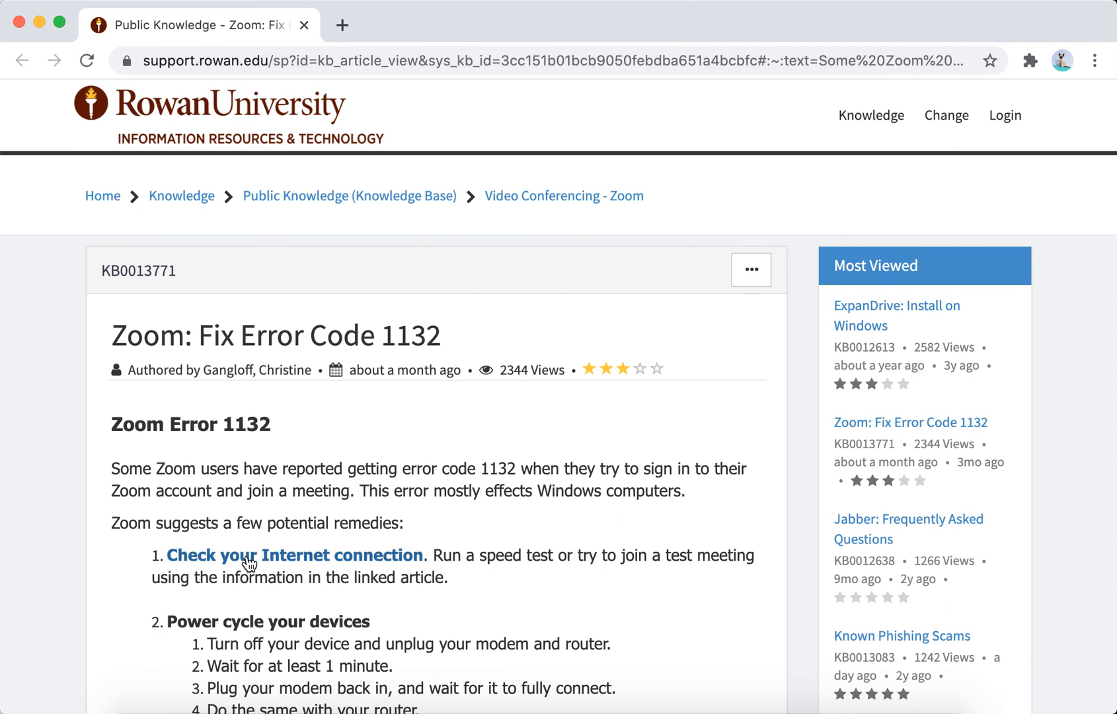
mouse_move(495, 548)
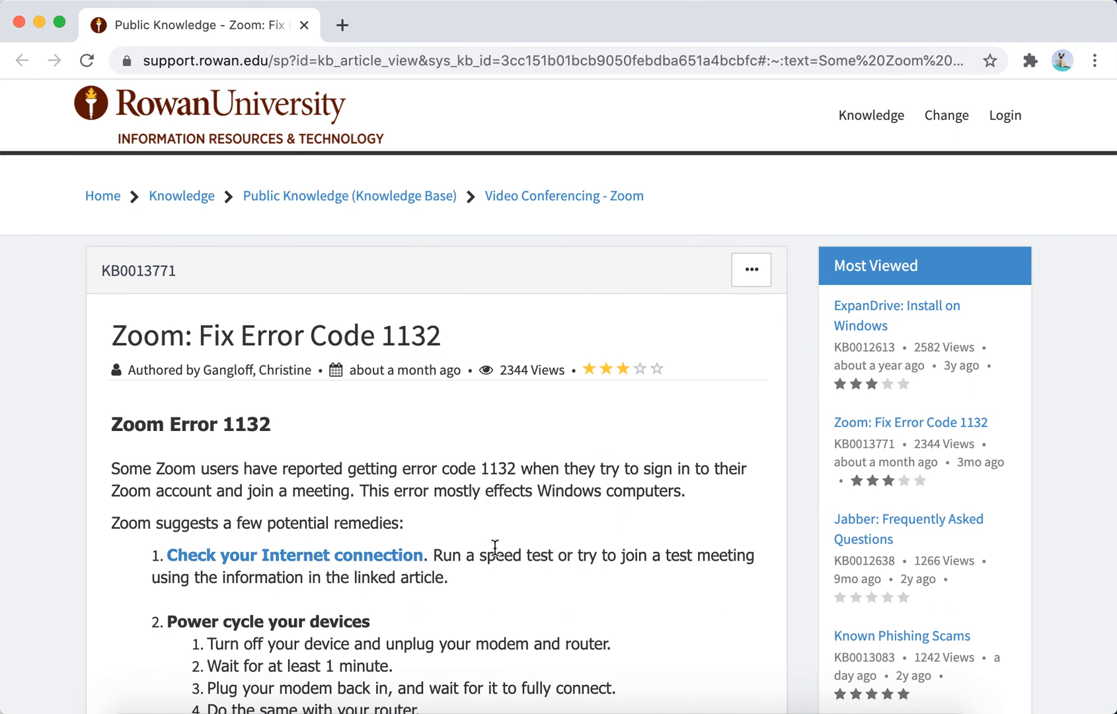